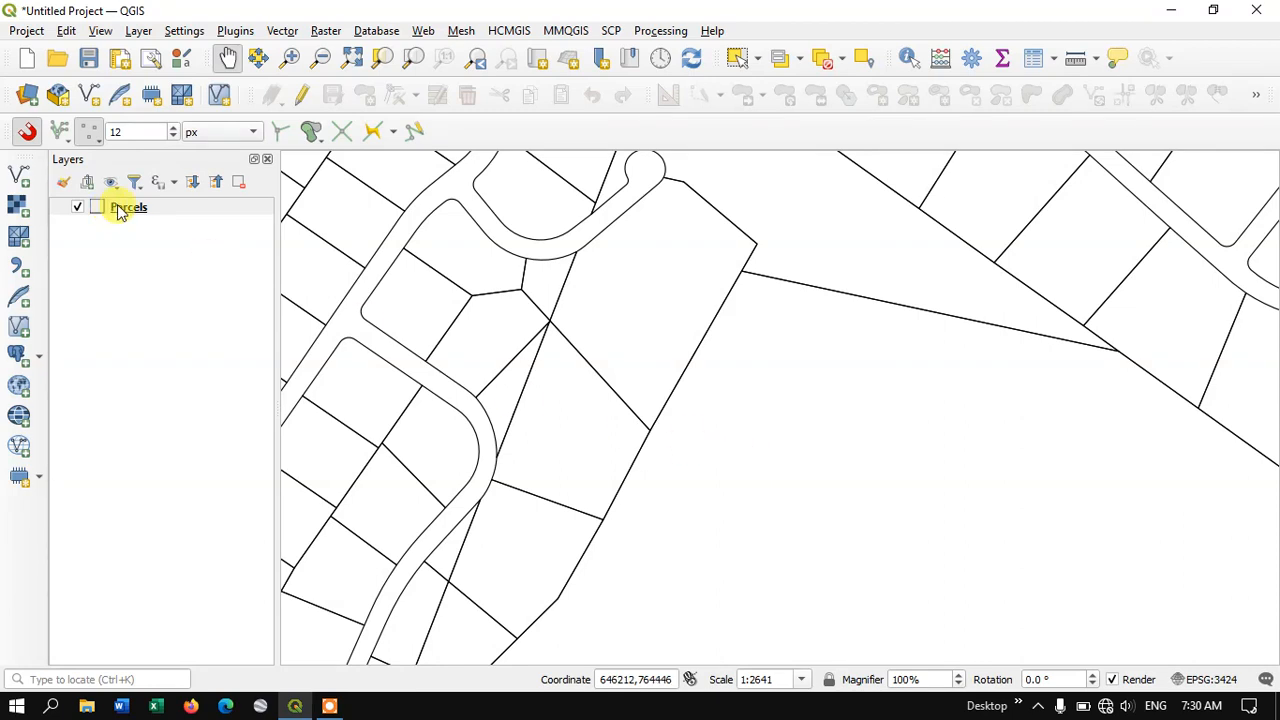
Step: Select the Parcels layer and switch it into editing mode
click(128, 206)
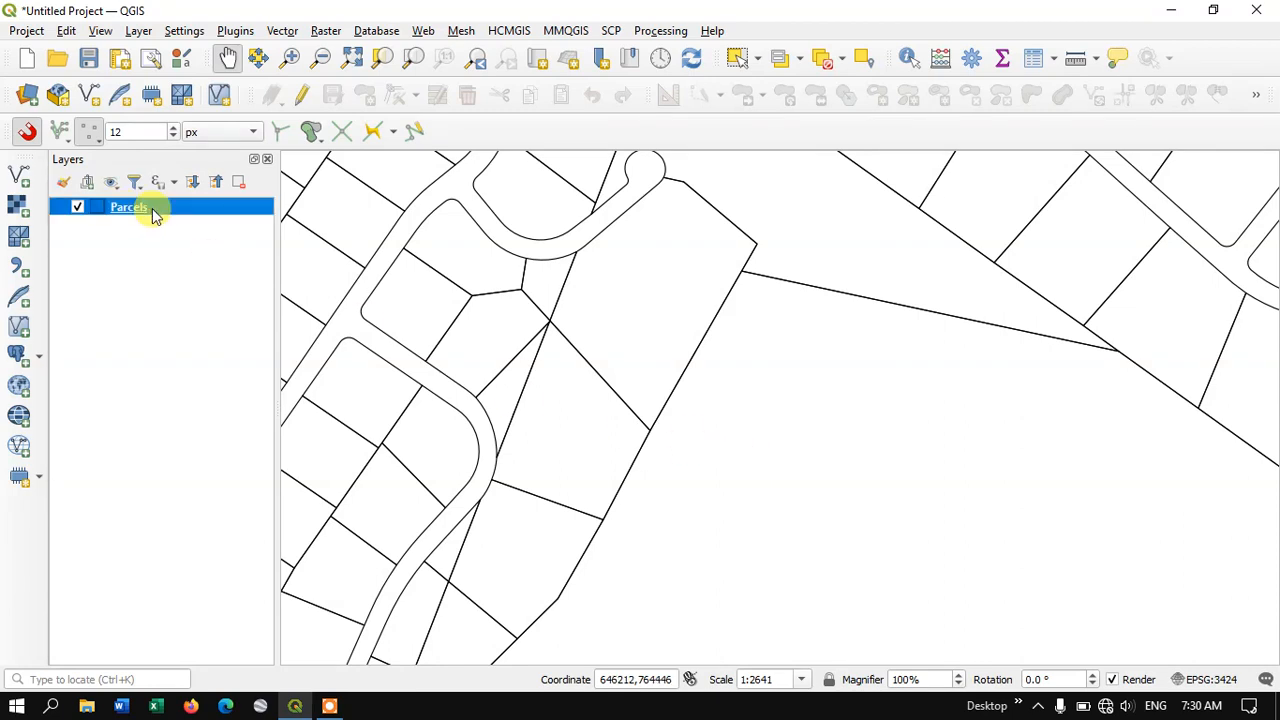
mouse_move(196, 206)
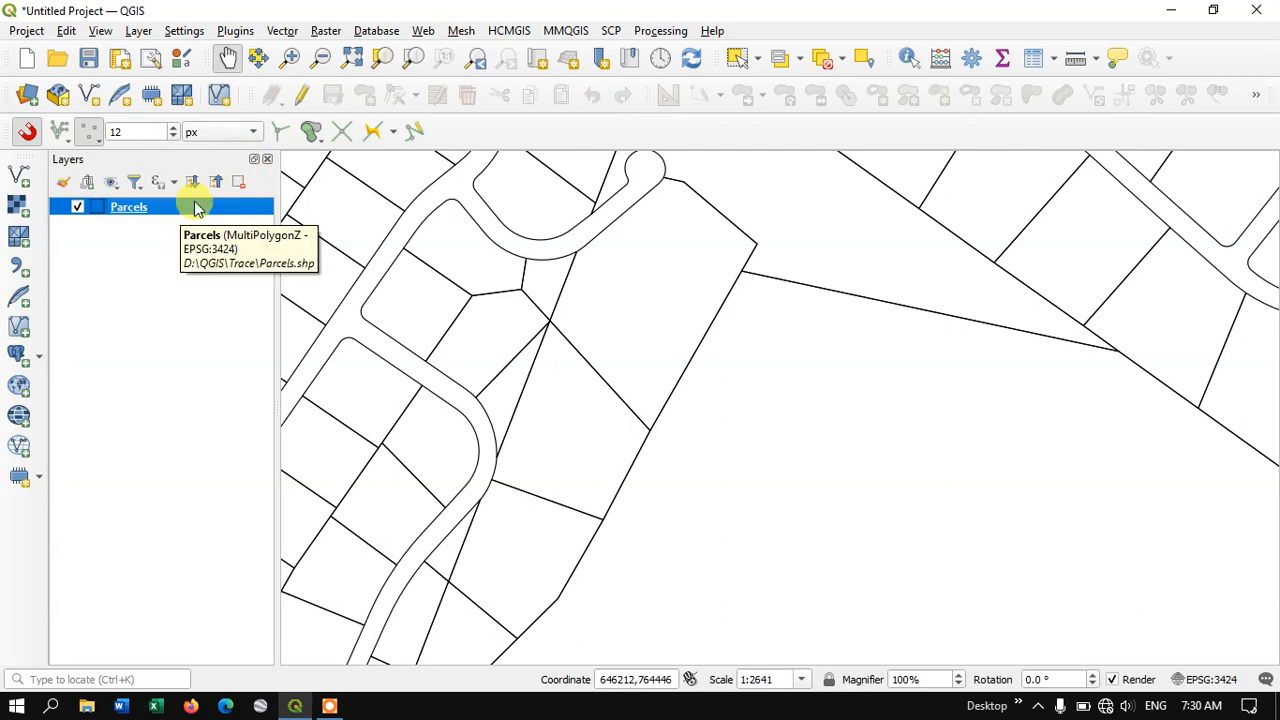
click(302, 94)
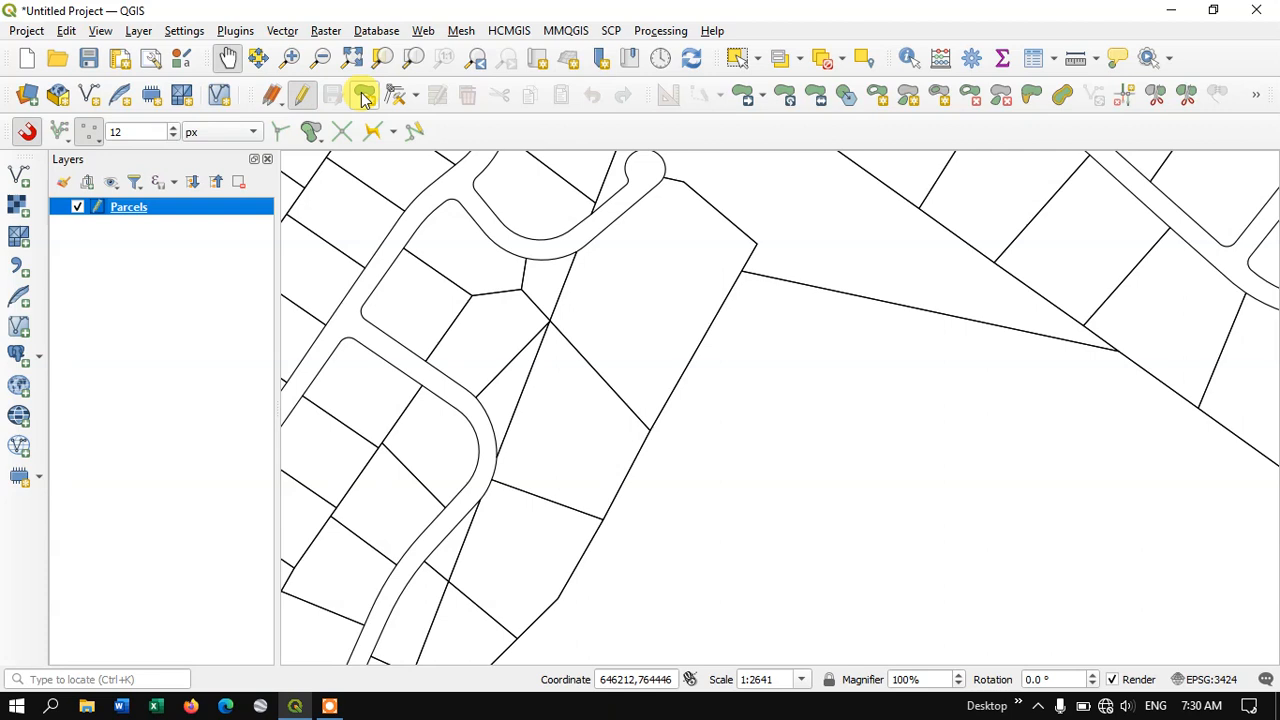
mouse_move(364, 94)
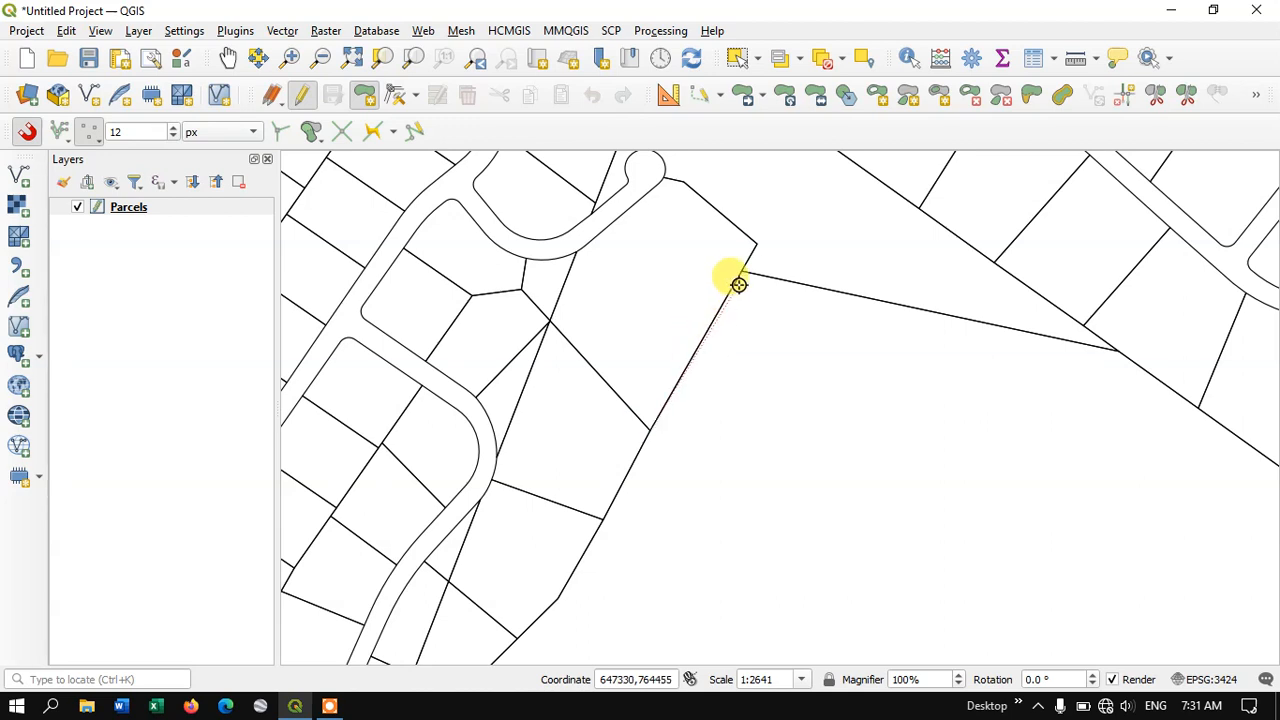
Step: Place the first three corners of the new parcel, snapping onto the existing boundary lines
click(822, 284)
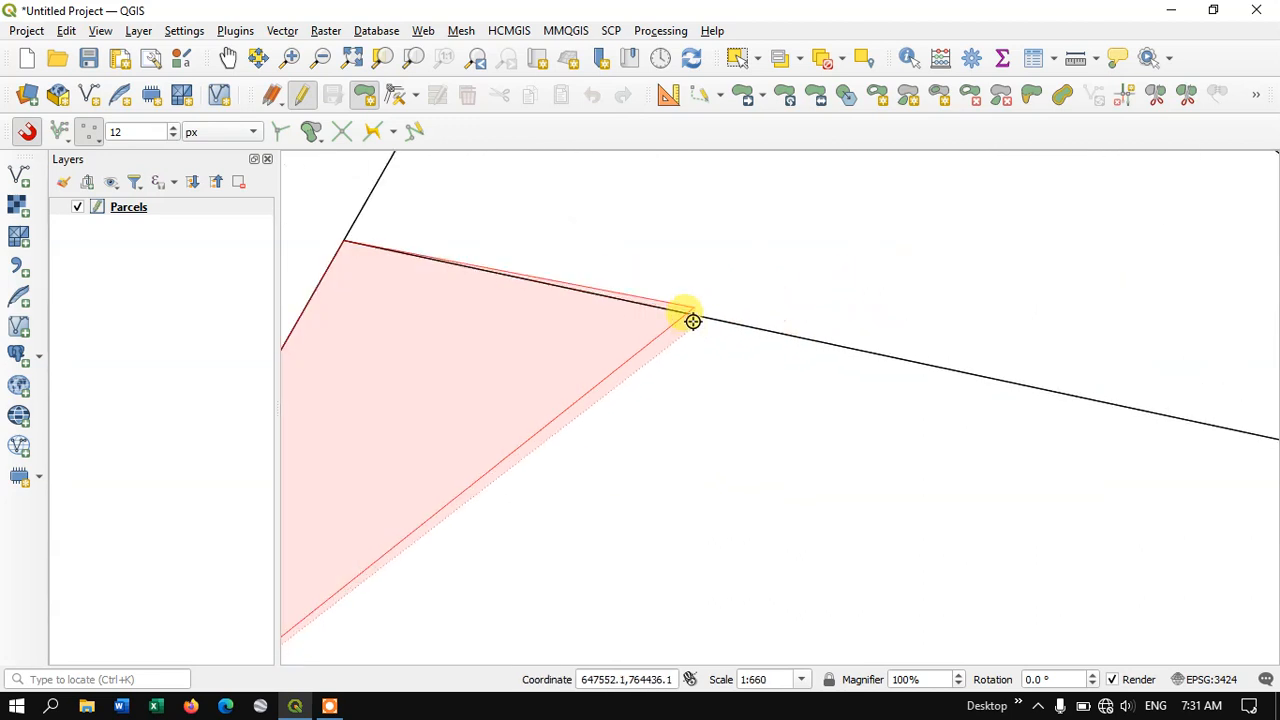
drag(692, 320, 736, 304)
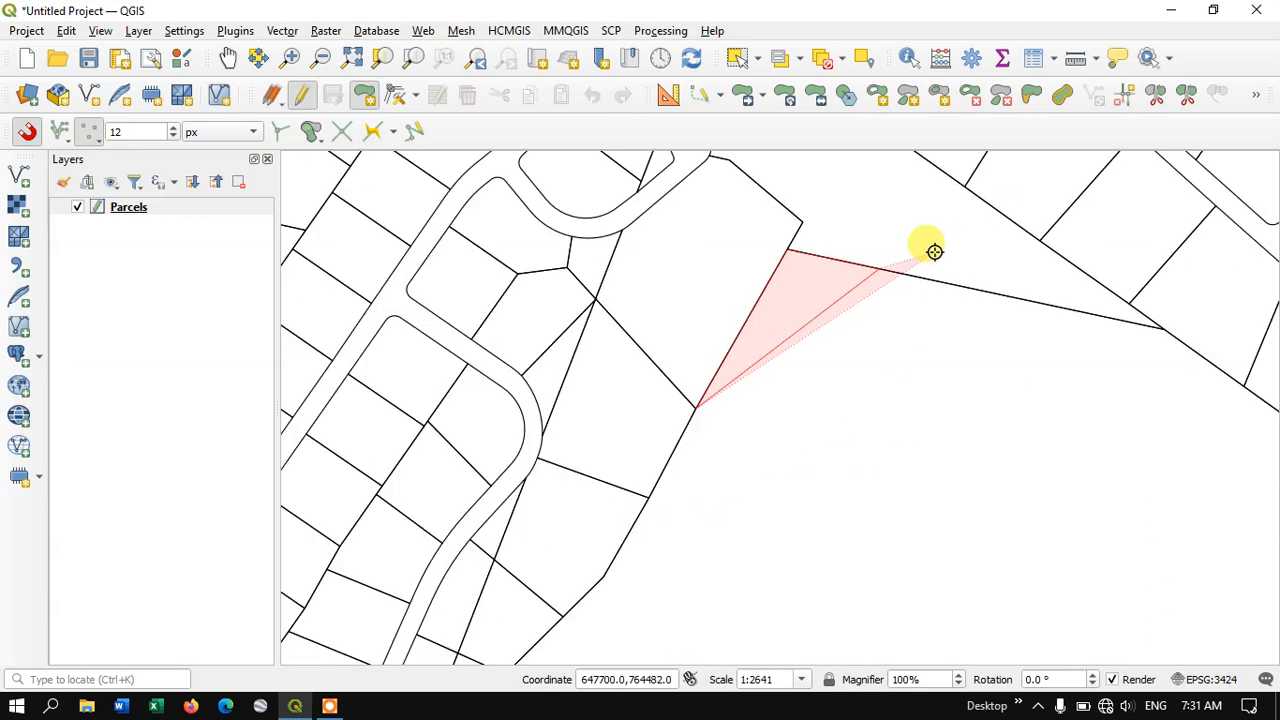
drag(936, 250, 796, 412)
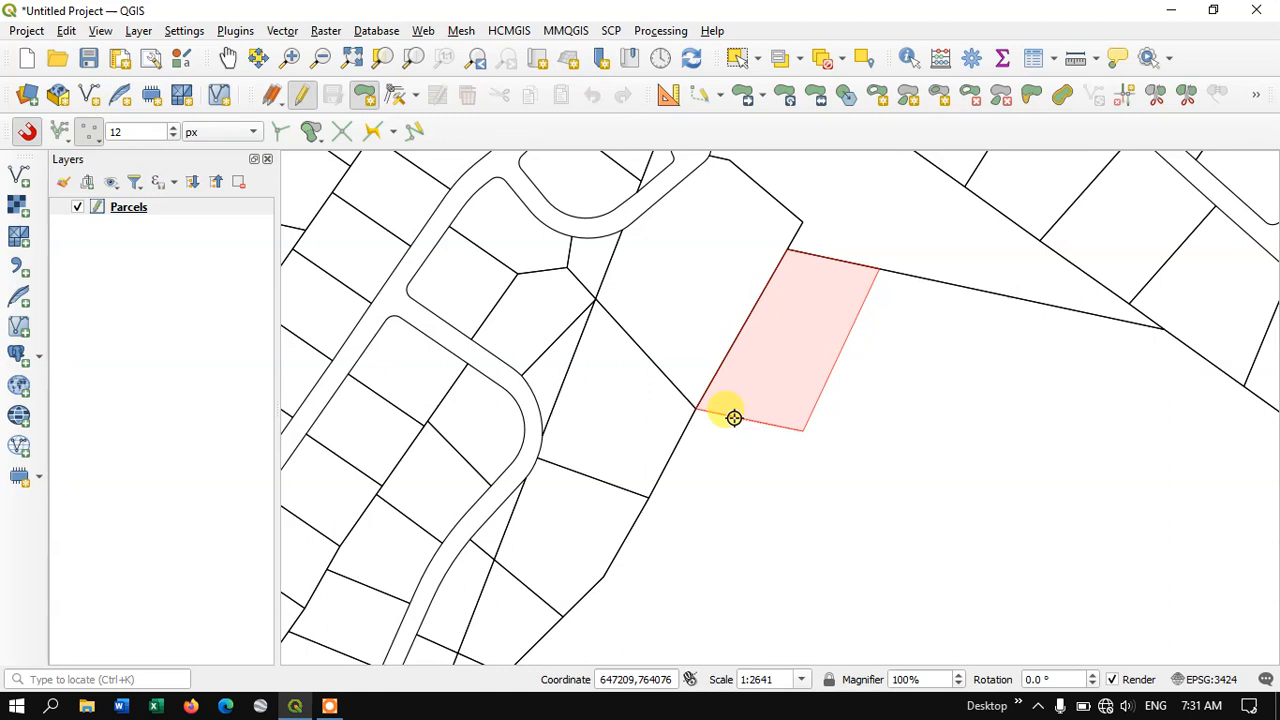
Step: Add the remaining corners and close the parcel at the boundary intersection
drag(736, 418, 792, 420)
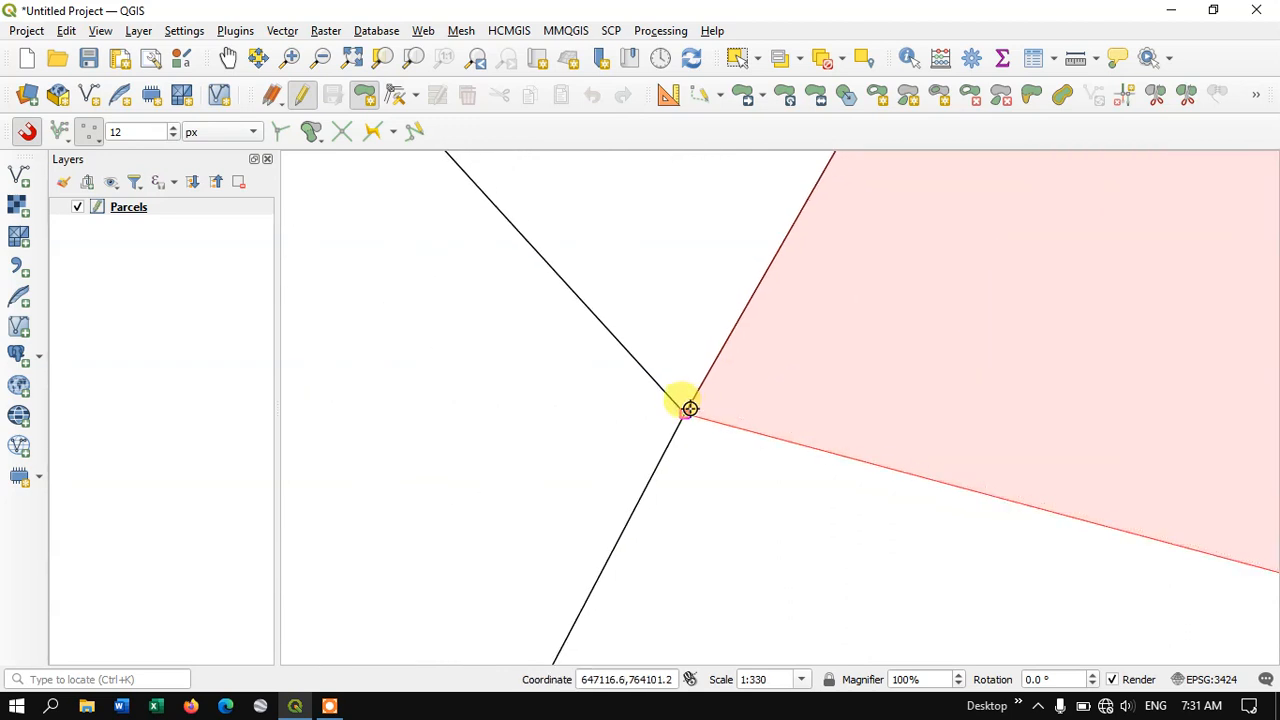
click(688, 408)
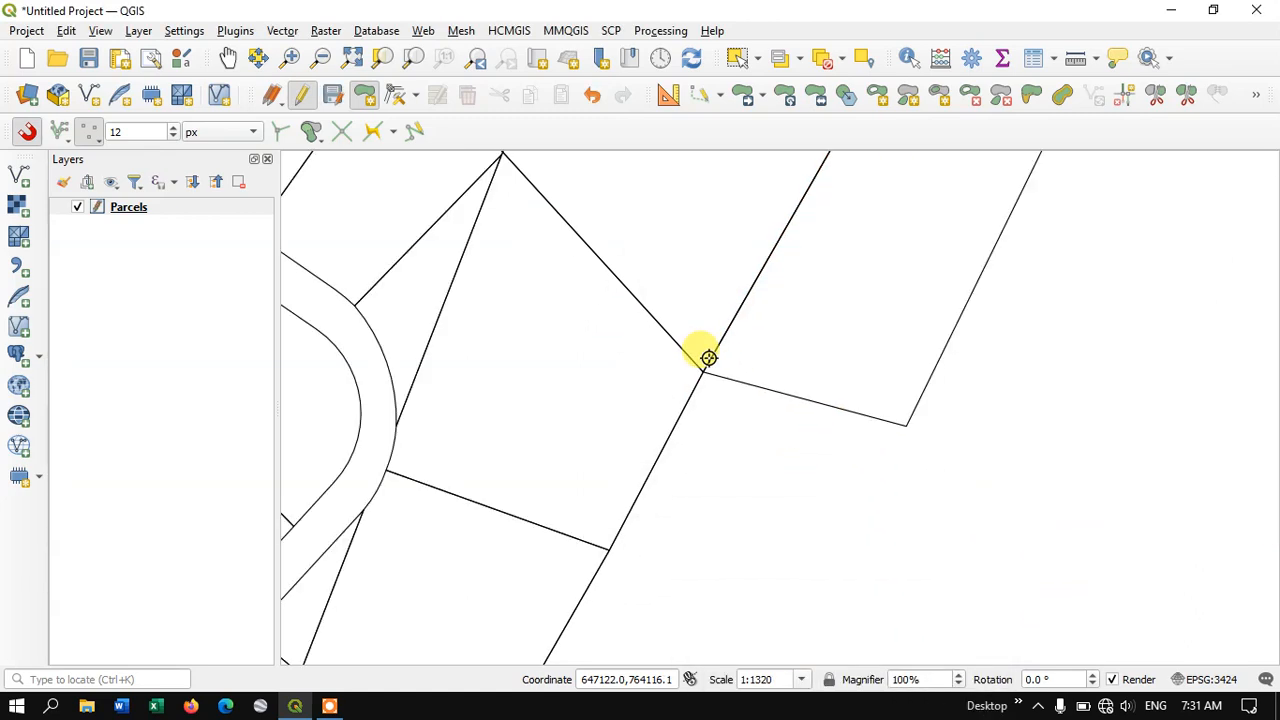
Step: Save the new parcel to the Parcels layer and end the edit session
scroll(down, 3)
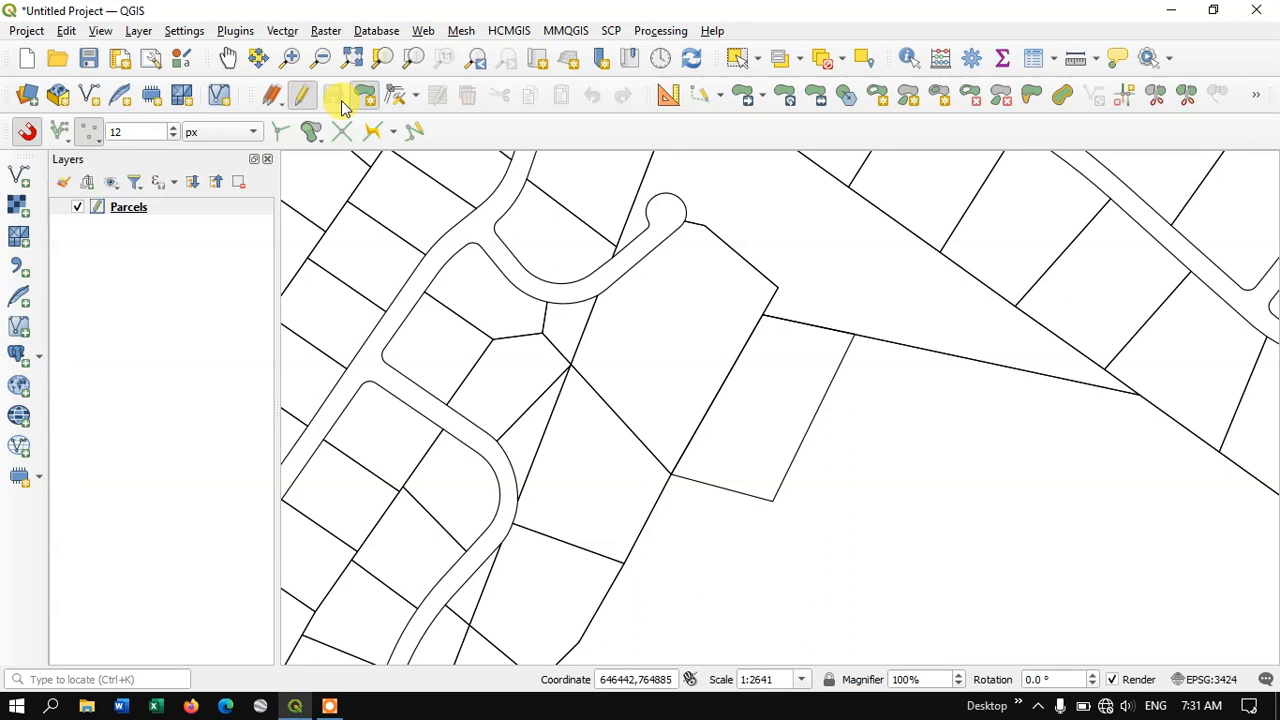
click(300, 94)
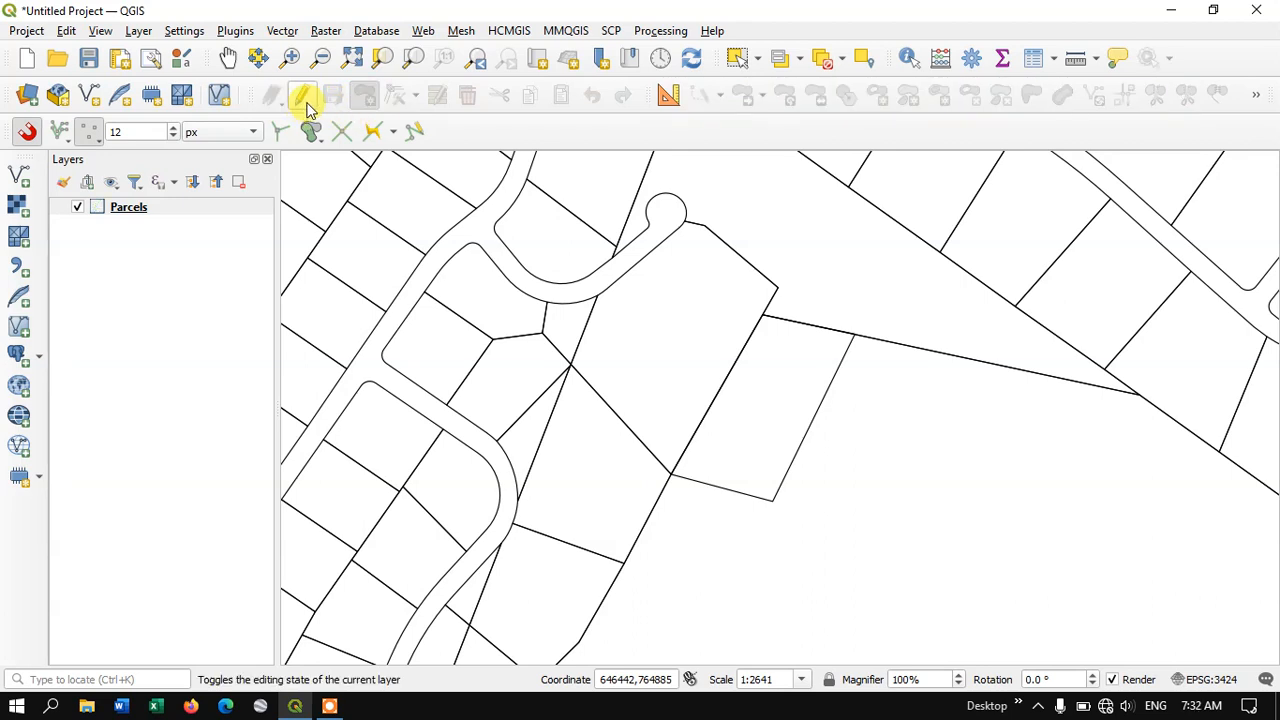
click(302, 96)
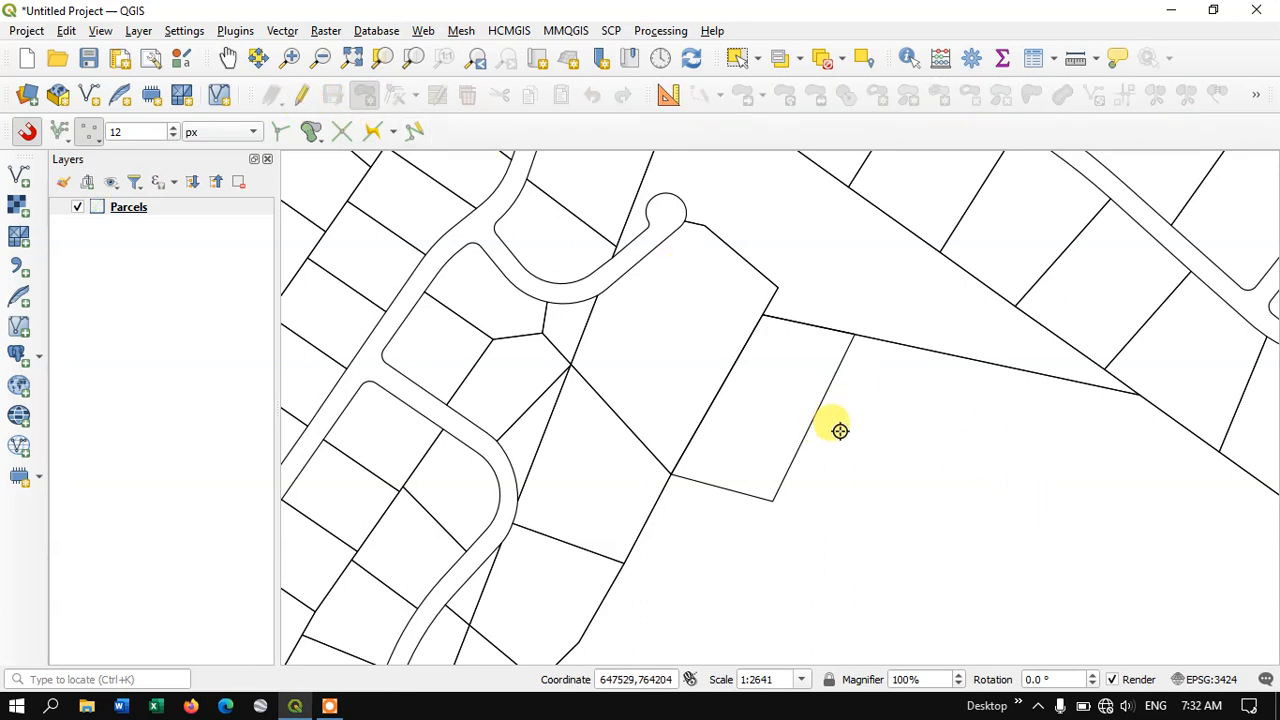